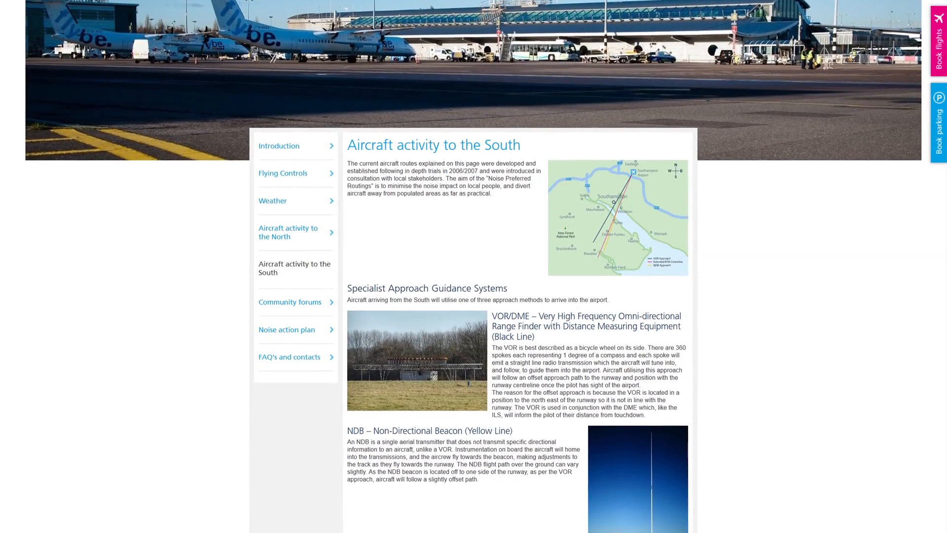
Step: Dial the King Air SET ALTITUDE knob to 04600 feet
scroll("down", 3)
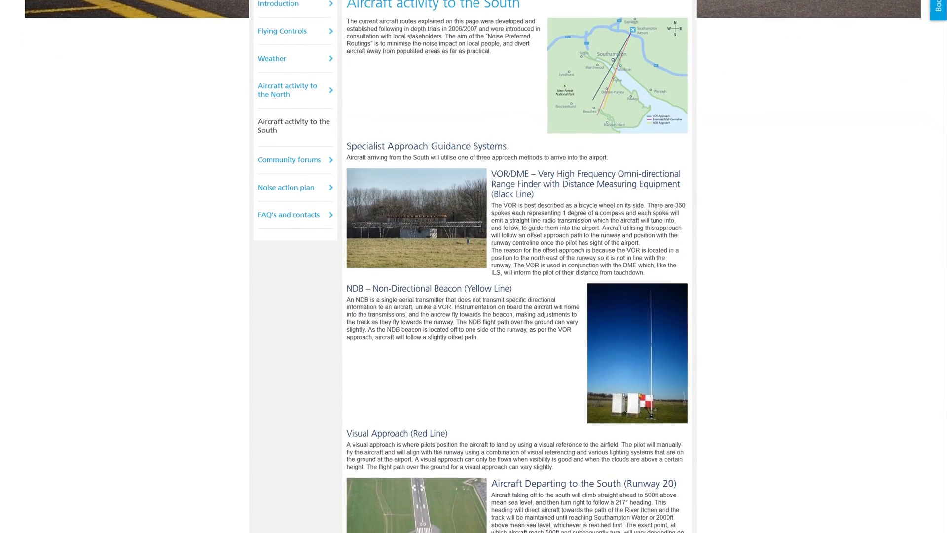
scroll("down", 3)
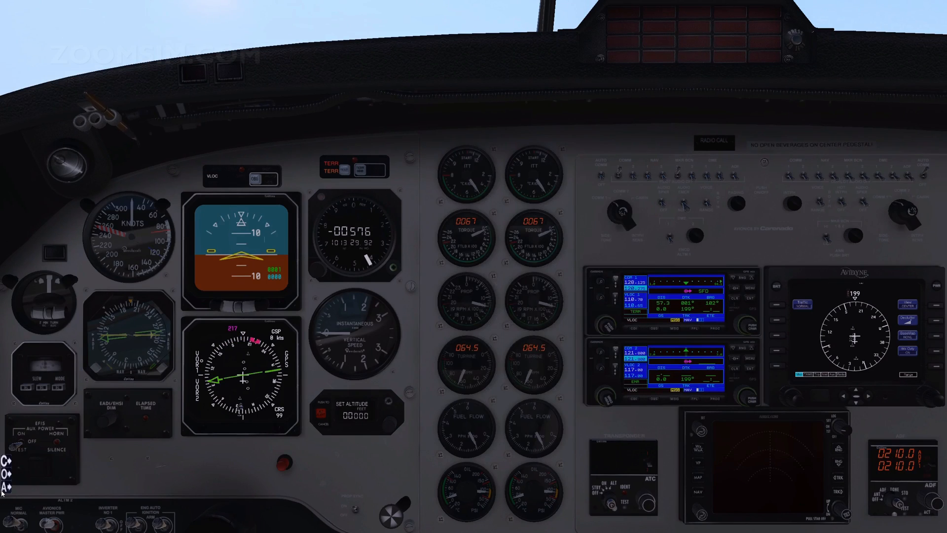
left_click(356, 414)
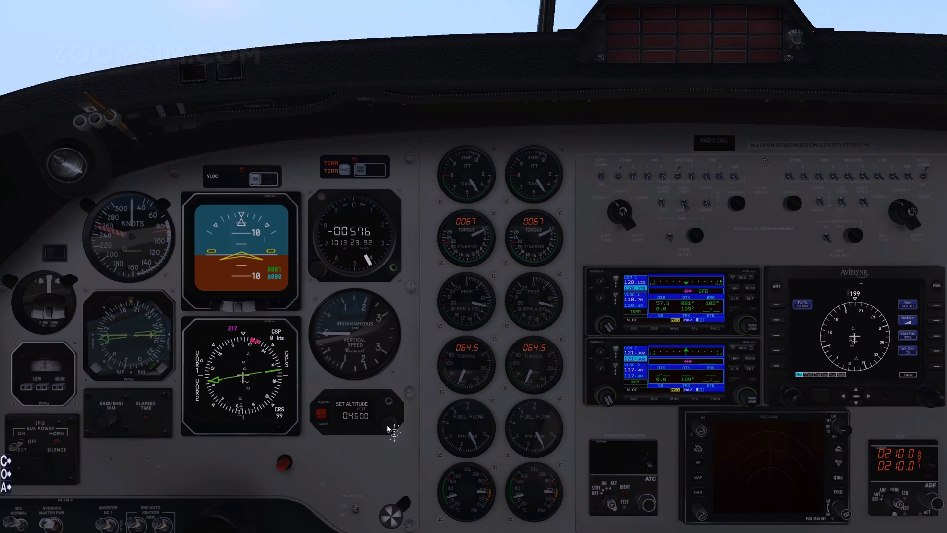
scroll("up", 3)
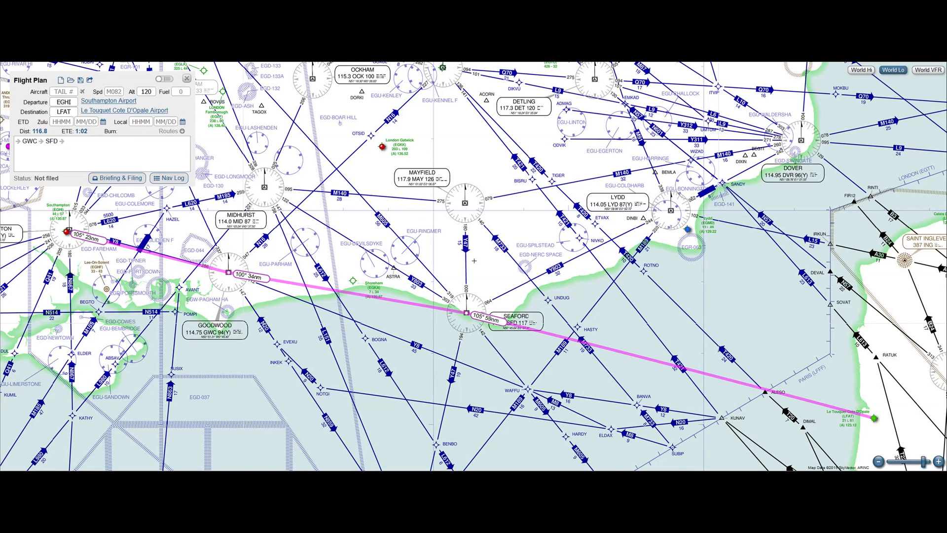
Step: View the EGHI to LFAT flight plan via GWC and SFD on SkyVector's World Lo chart
left_click(468, 314)
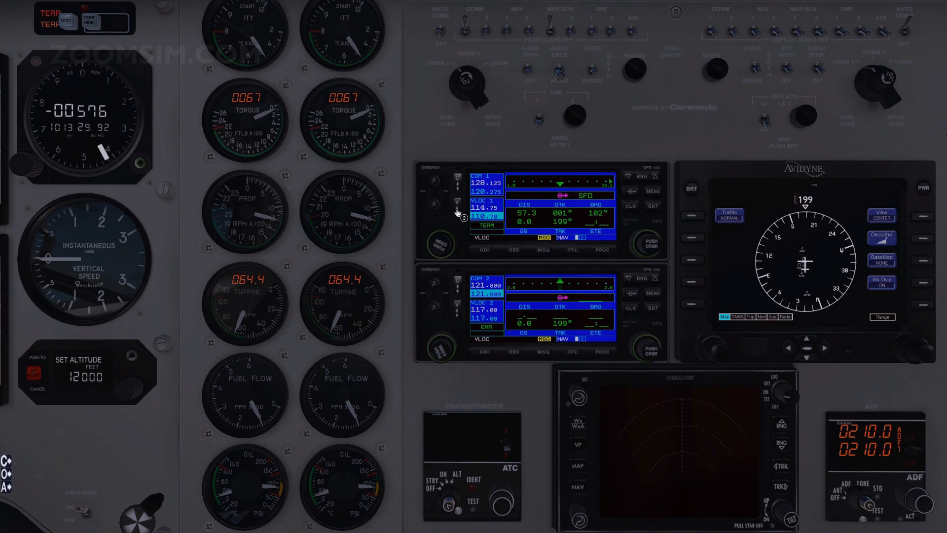
mouse_move(441, 239)
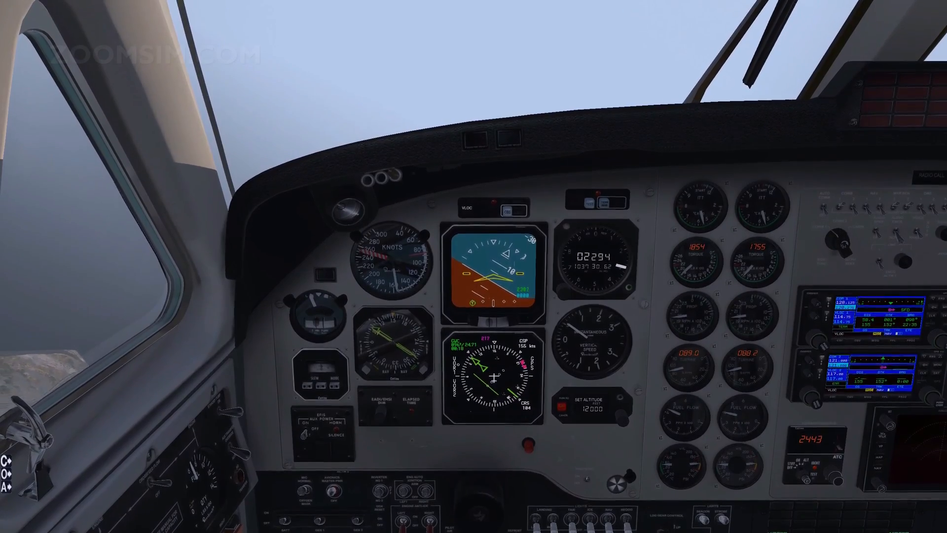
mouse_move(474, 266)
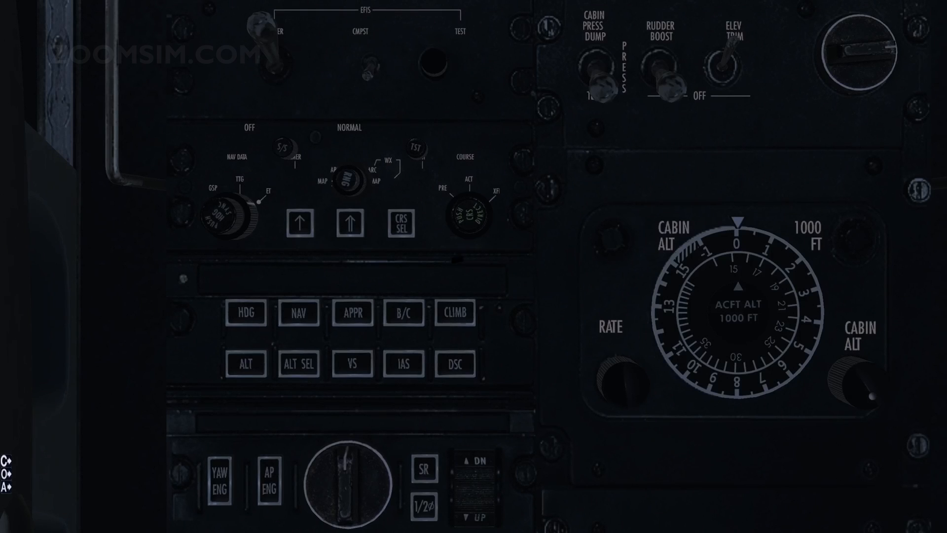
left_click(296, 312)
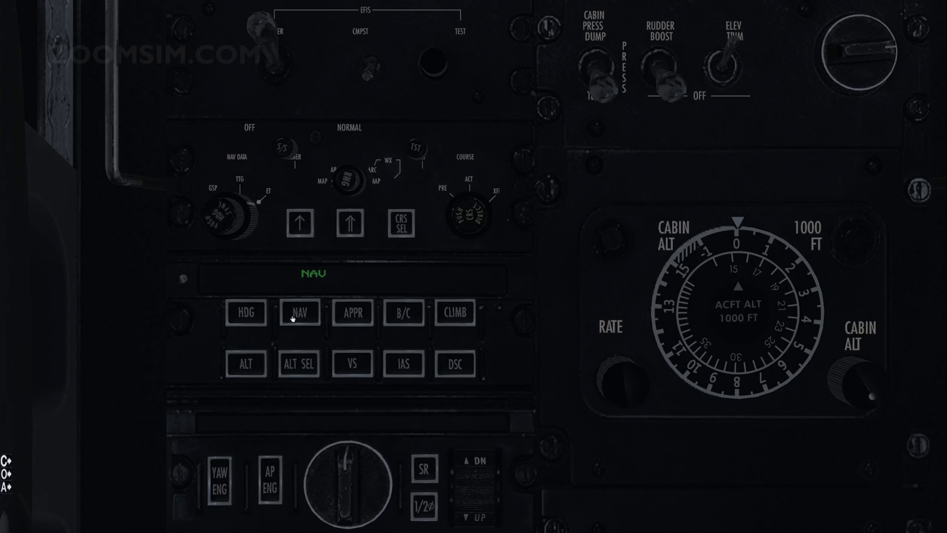
left_click(298, 363)
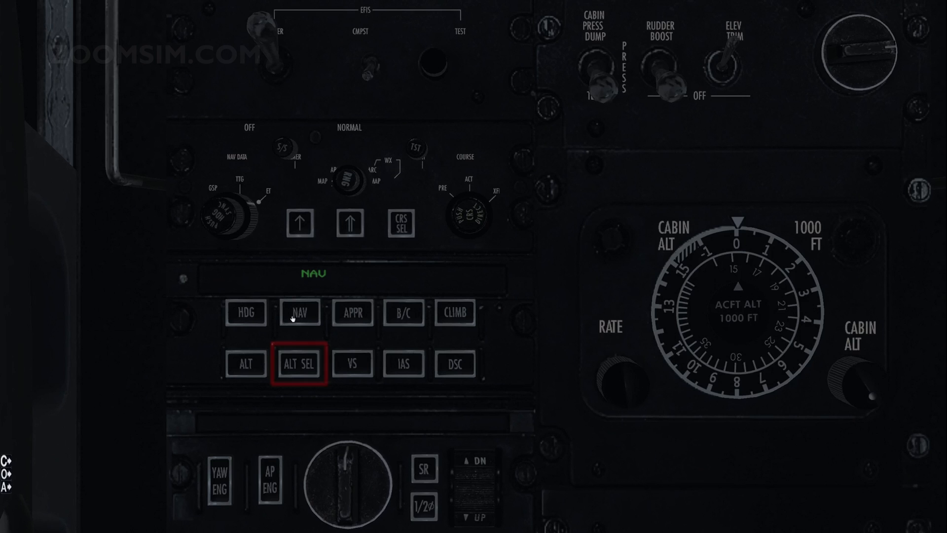
left_click(296, 363)
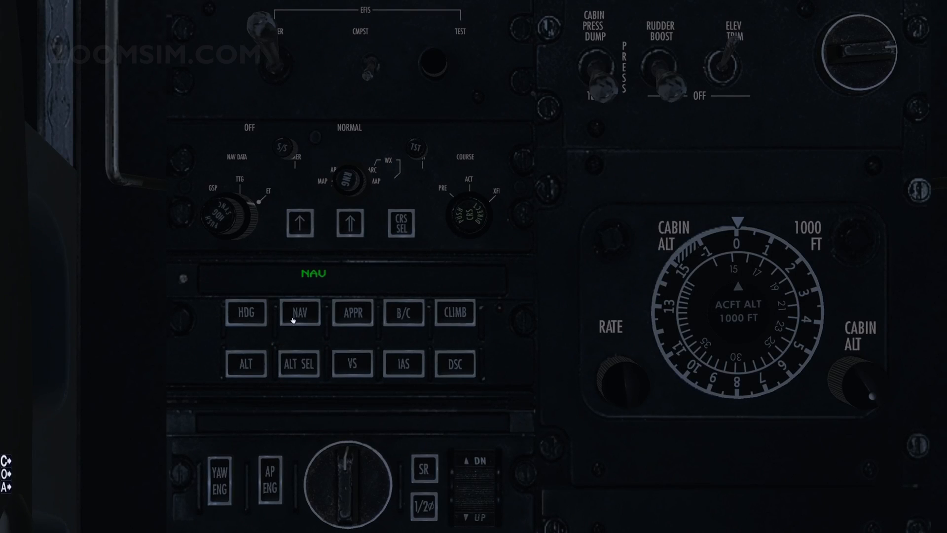
Step: Arm ALT SEL mode on the autopilot to capture the 12000-foot preselect
left_click(299, 363)
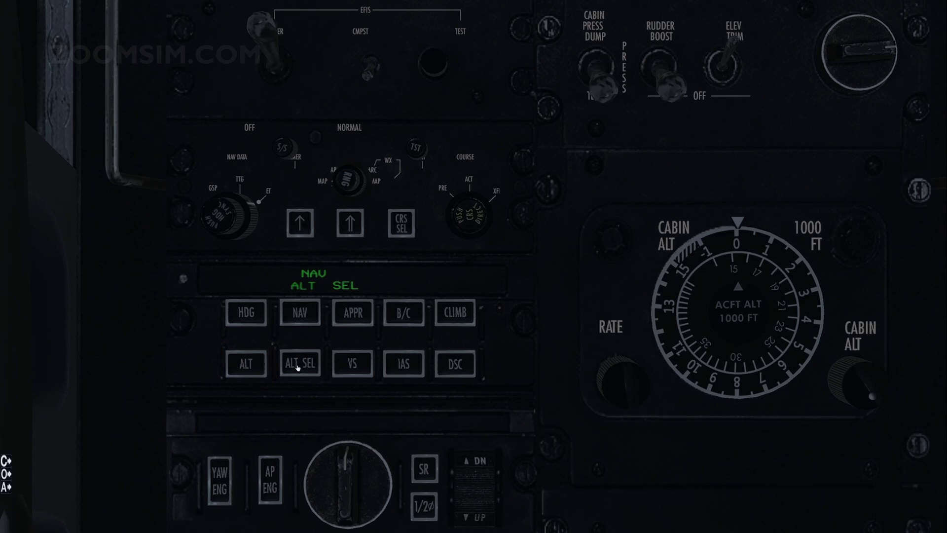
mouse_move(441, 328)
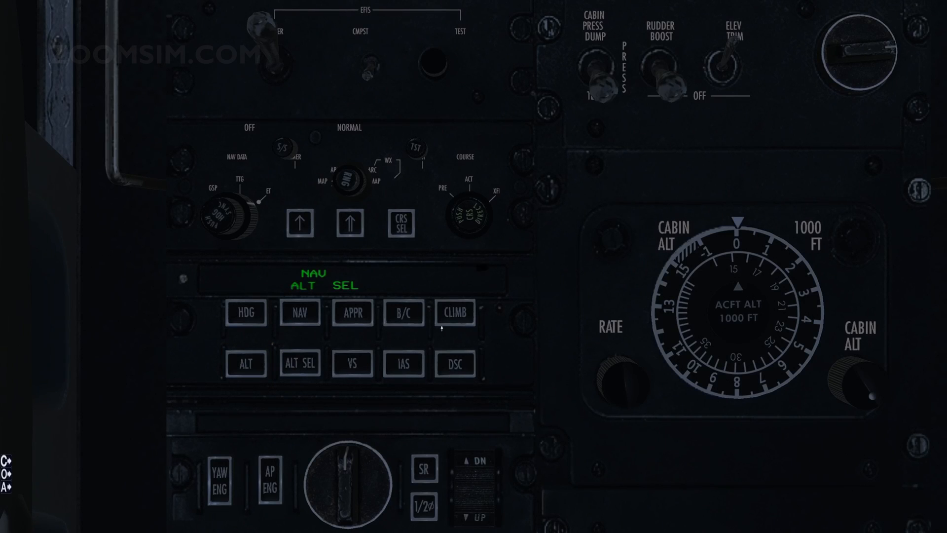
Step: Select V/S mode at 1000 feet per minute and engage the autopilot with AP ENG
left_click(352, 362)
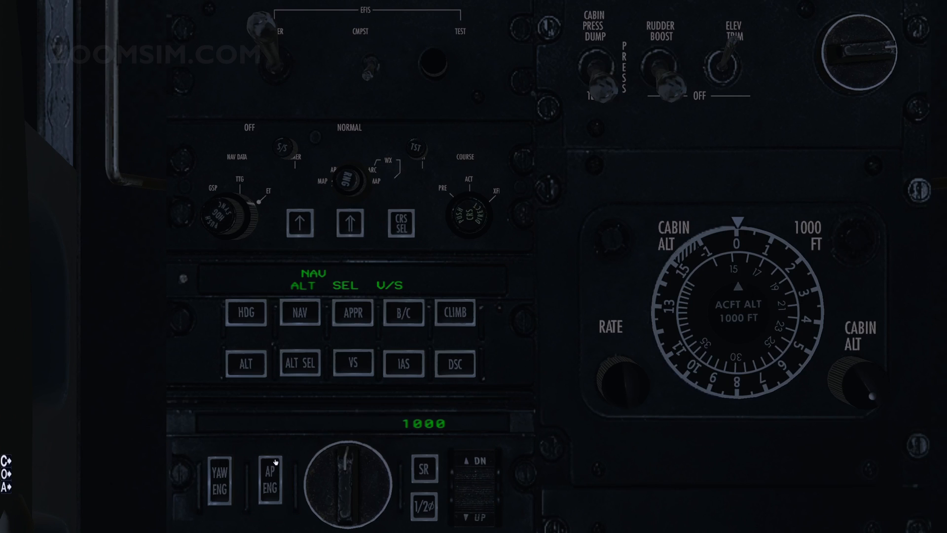
left_click(268, 480)
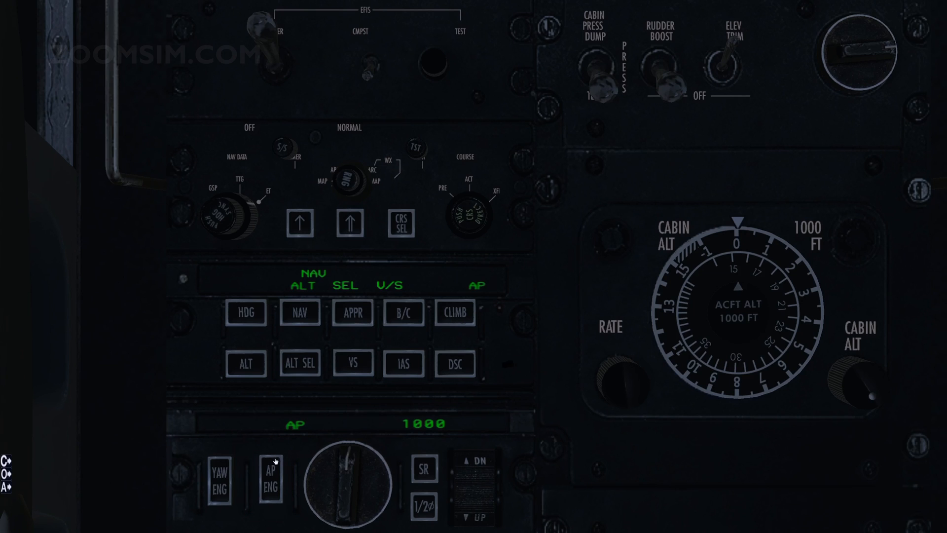